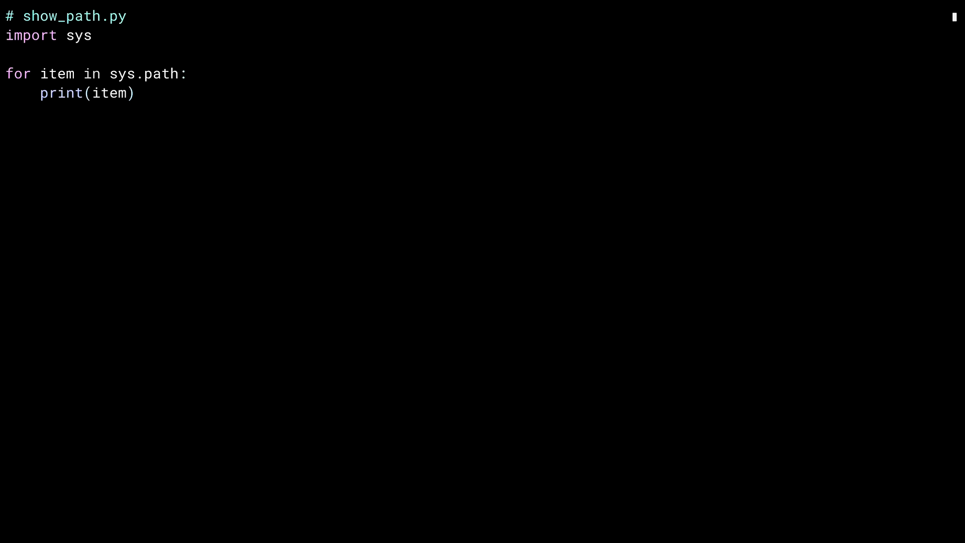
# Begin the python command that will run show_path.py to list library paths.
pyautogui.write('pytho')
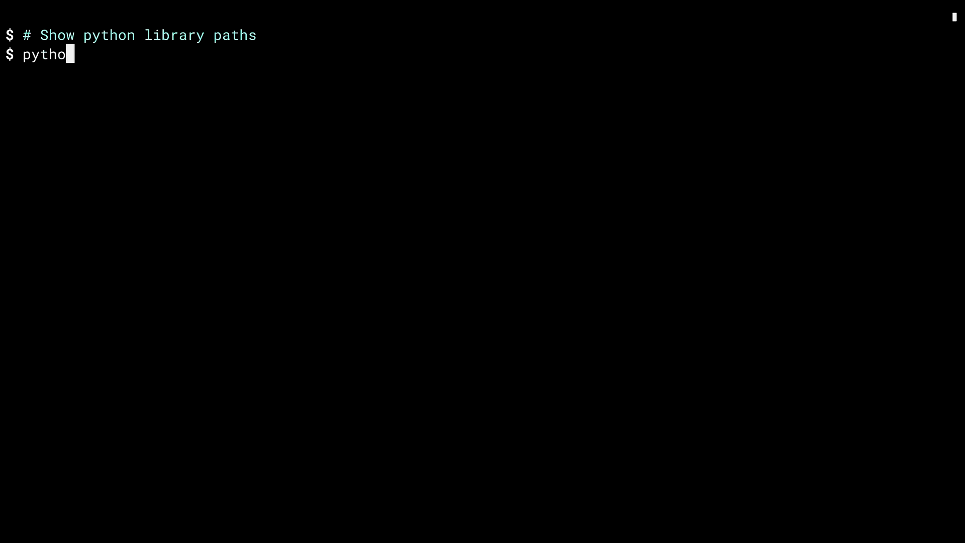
# Run 'python3.10 show_path.py' to print the five sys.path entries, then start an ls on /Library.
pyautogui.write('3.10 show_path')
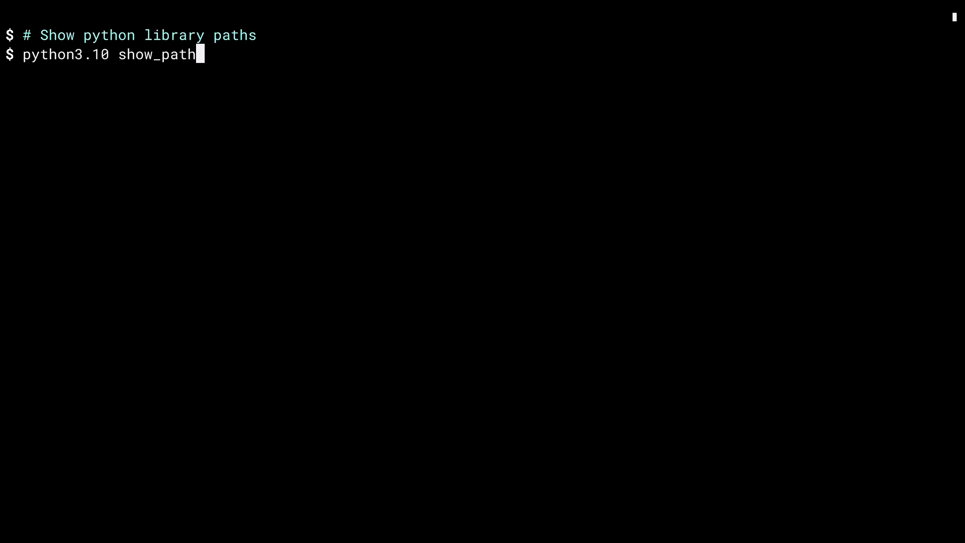
pyautogui.press('Enter')
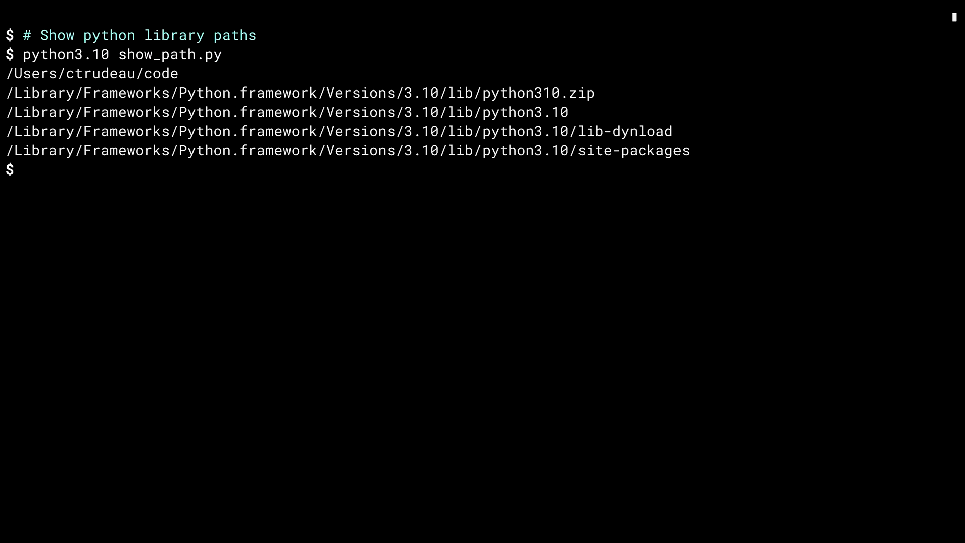
pyautogui.write('ls /Libr')
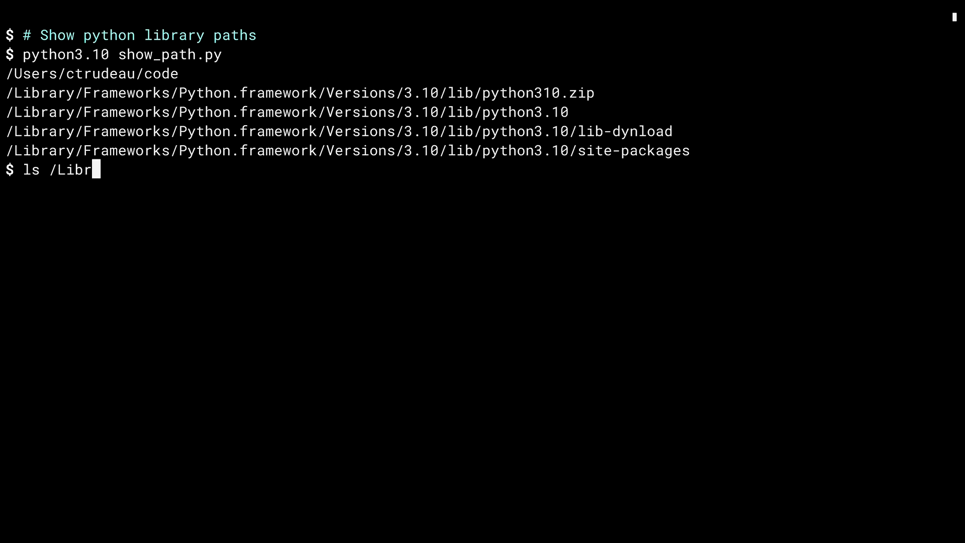
# List the Python 3.10 site-packages folder, showing pip, setuptools and pkg_resources.
pyautogui.write('ary/Frameworks/Python.framework/Versions/3.10/lib/python3.1')
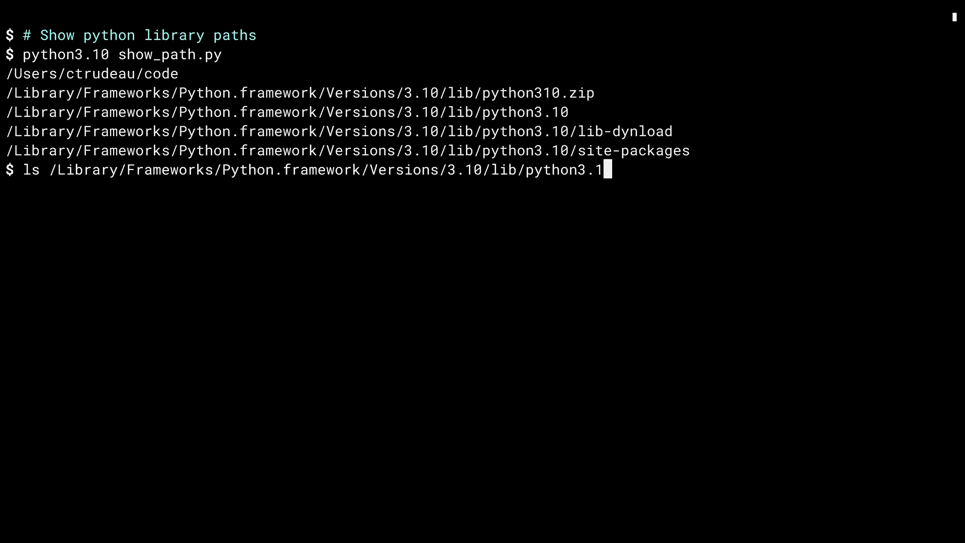
pyautogui.press('Enter')
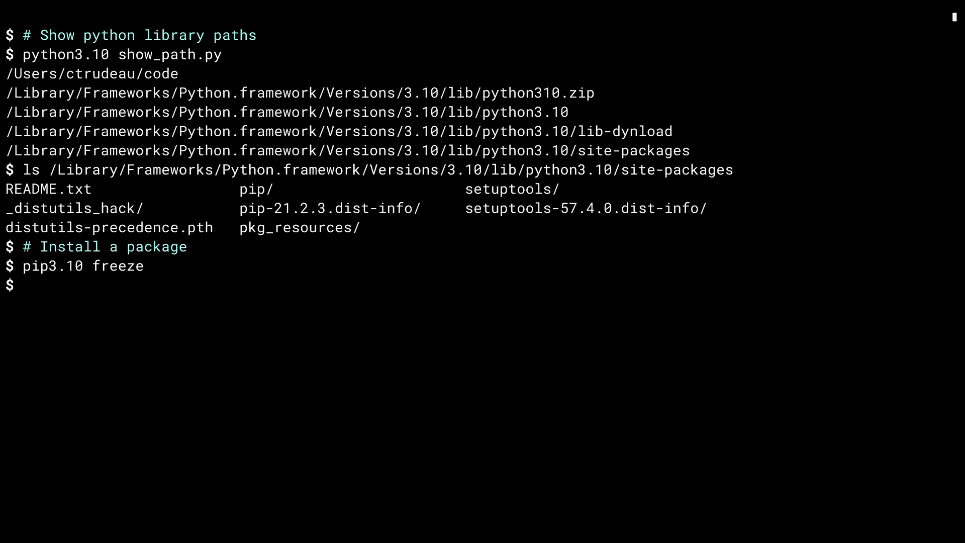
pyautogui.write('pip3.1')
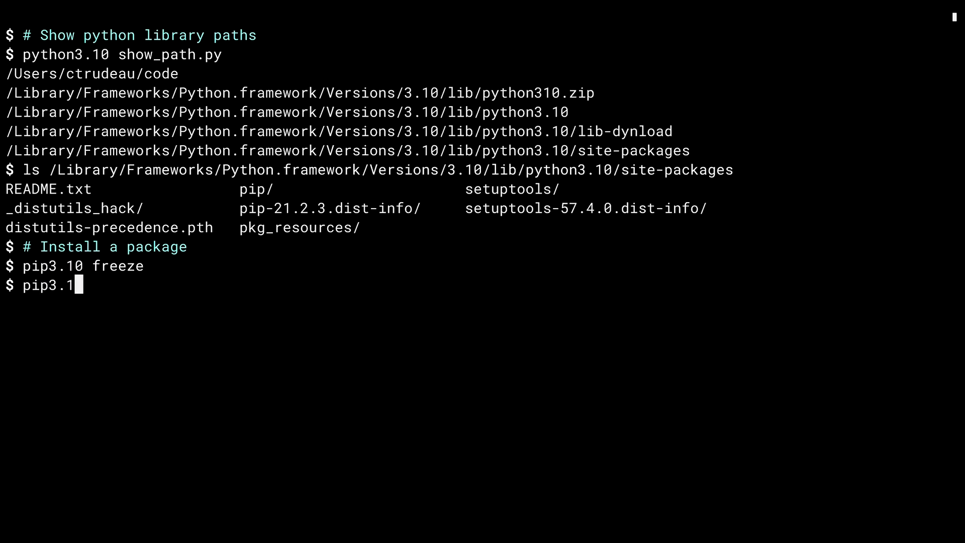
# Install colorama 0.4.4 with 'pip3.10 install colorama'.
pyautogui.write('0 install colorama')
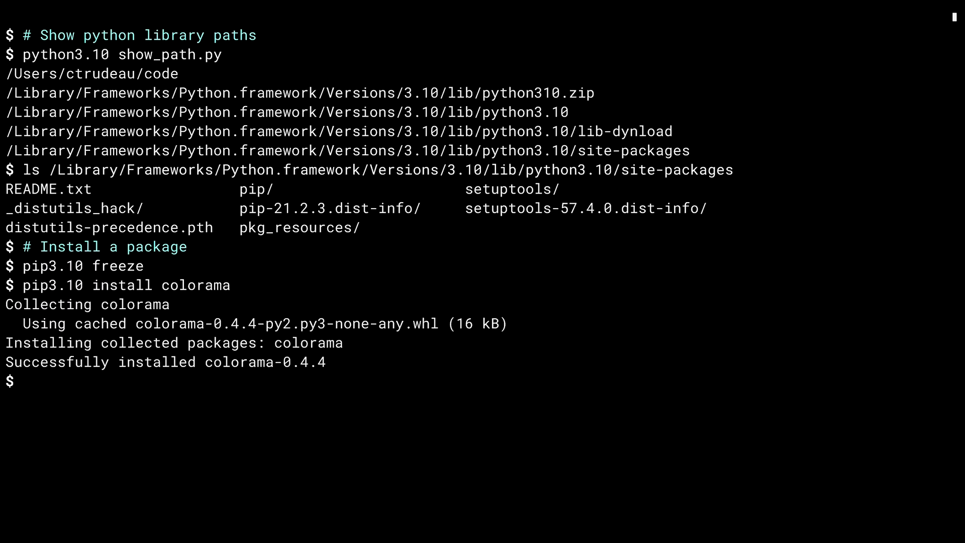
pyautogui.write('pip3.10')
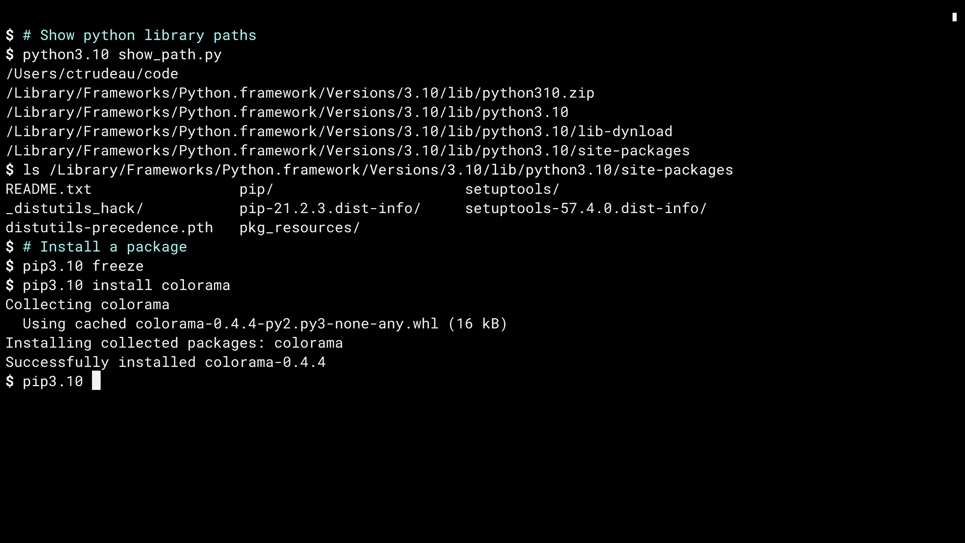
# Confirm pip3.10 freeze lists colorama==0.4.4 and site-packages holds the colorama folders.
pyautogui.write('freeze')
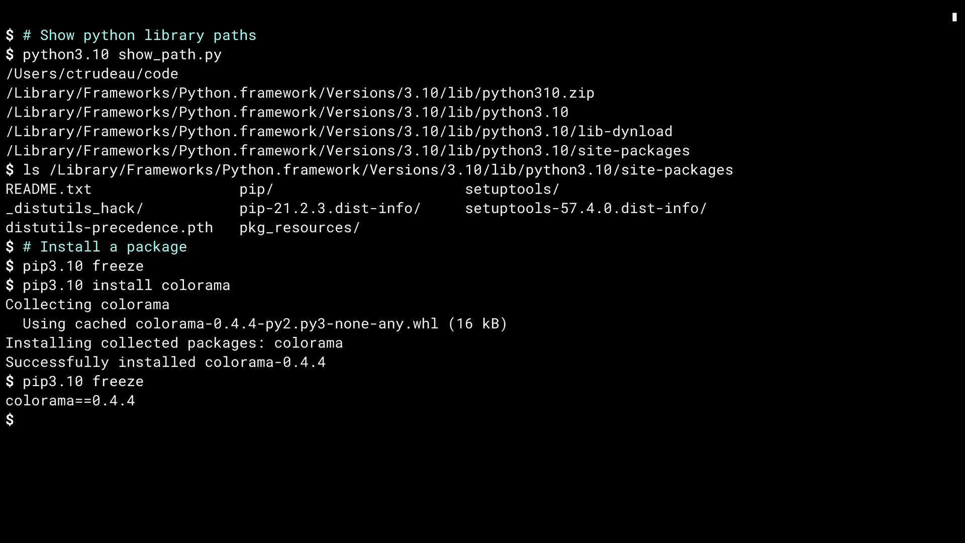
pyautogui.write('ls /Library/Fram')
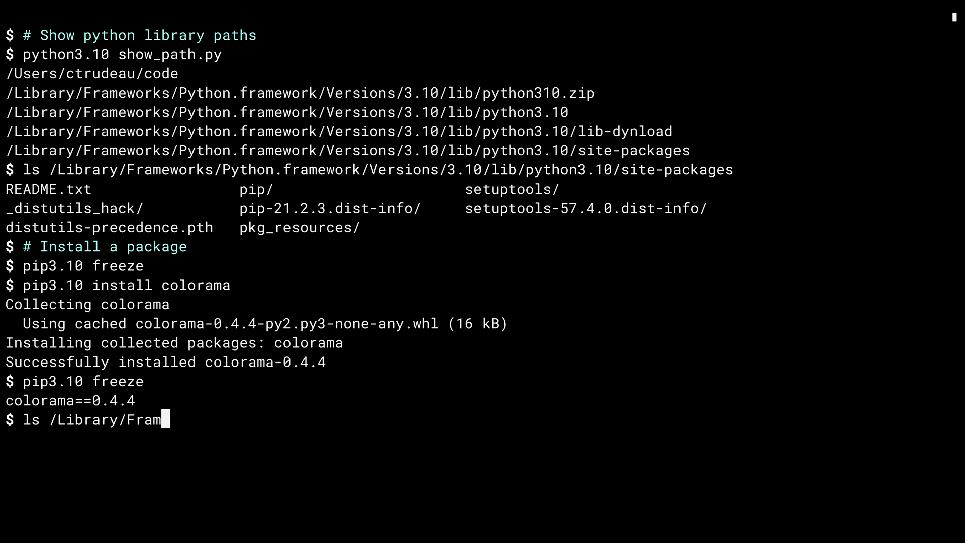
pyautogui.write('eworks/Python.framework/Version')
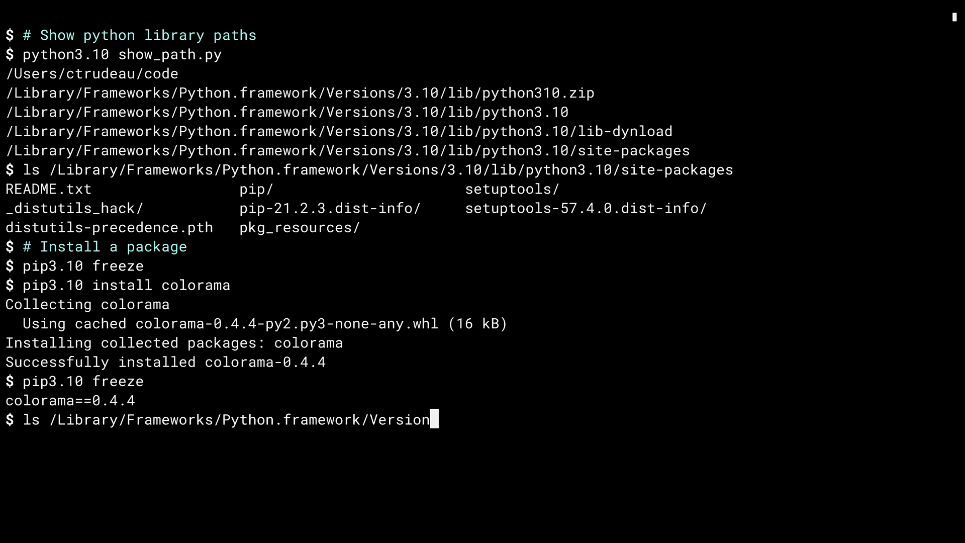
pyautogui.write('s/3.10/lib/python3.10/site-packages')
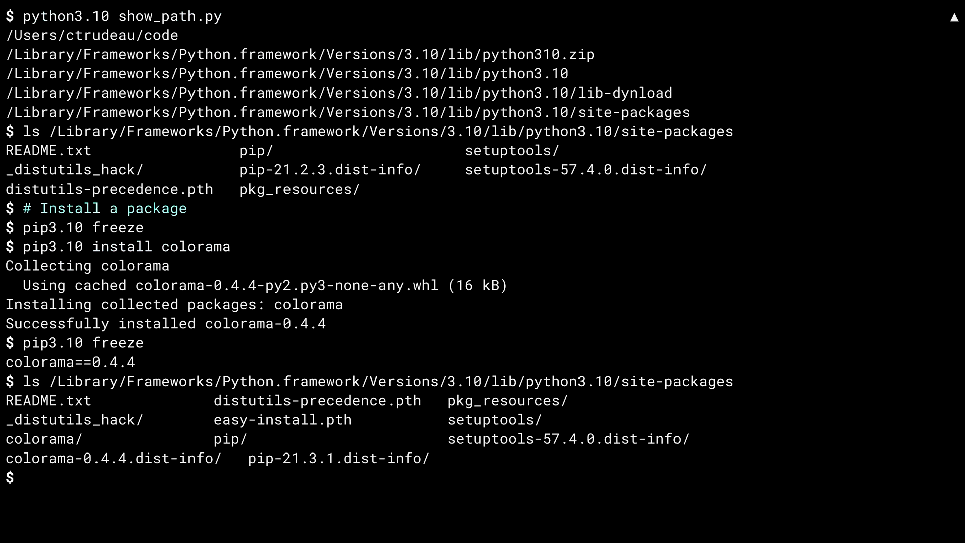
pyautogui.write('pip')
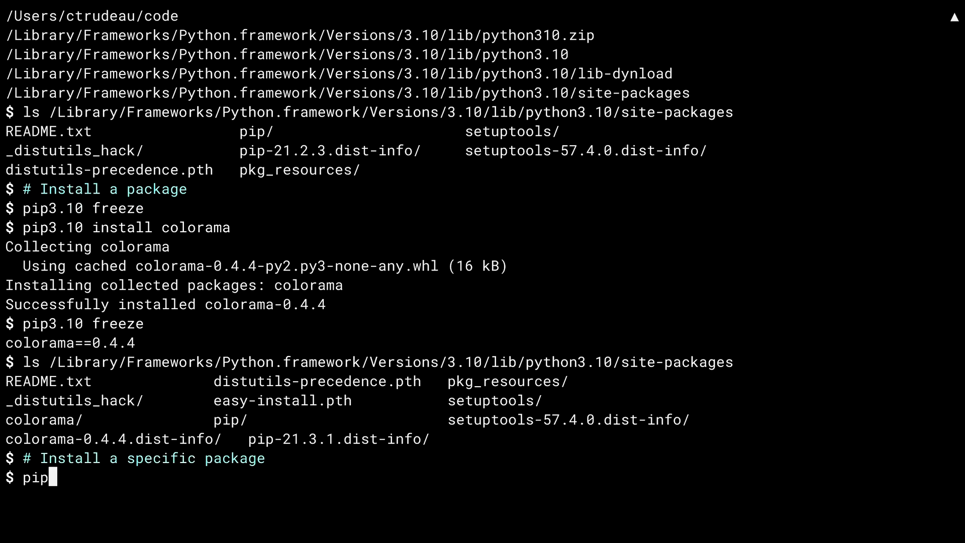
# Downgrade to colorama==0.3.3 with pip3.10 and check freeze reports the new version.
pyautogui.write('3.10 install col')
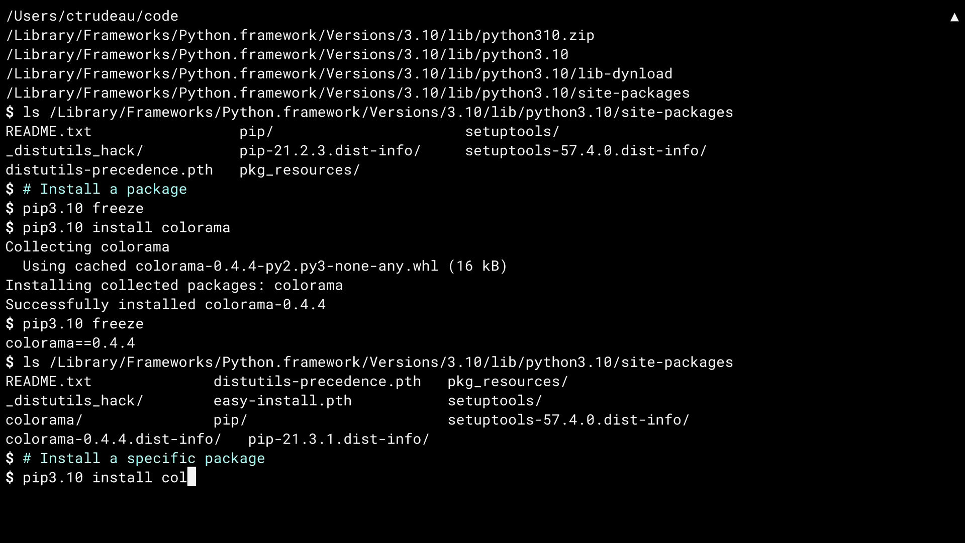
pyautogui.write('orama==0.3.3')
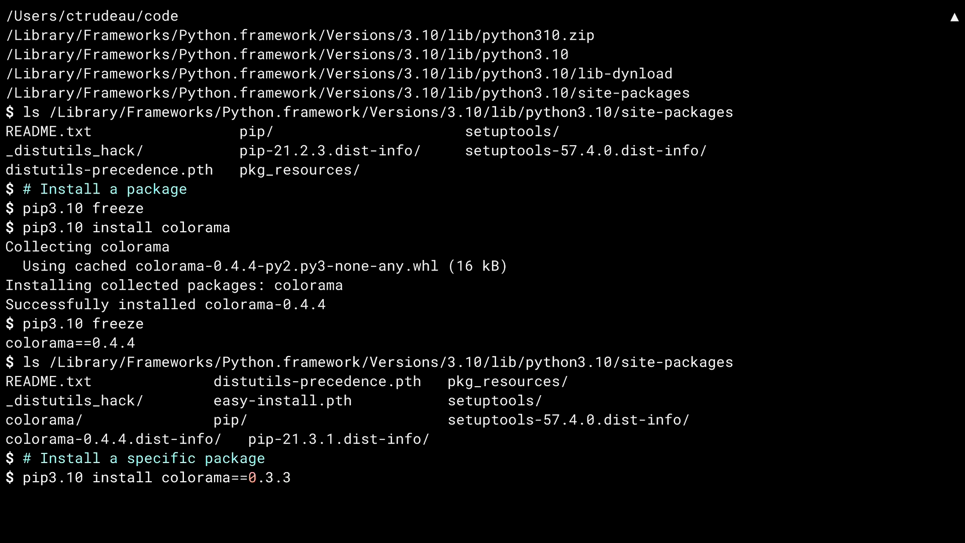
pyautogui.press('Enter')
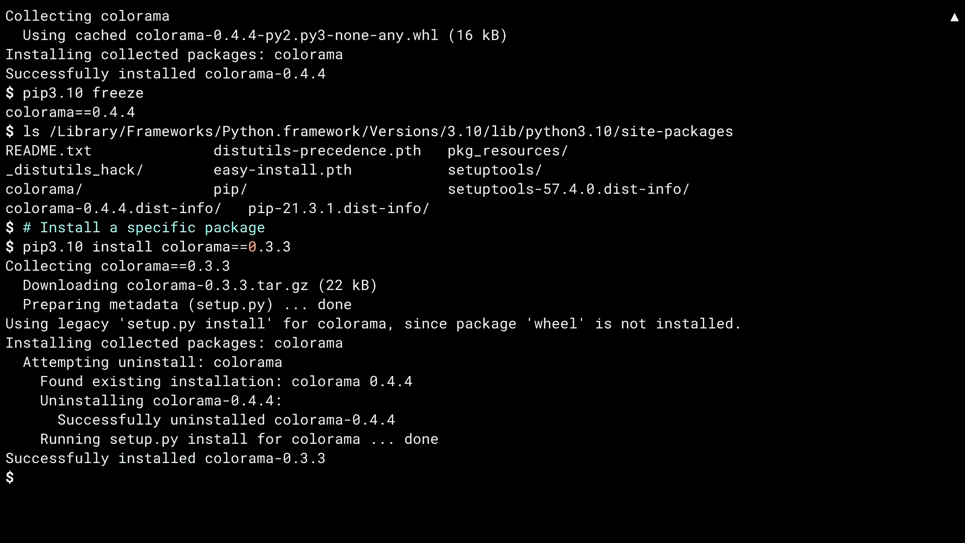
pyautogui.write('pip3.10 freeze')
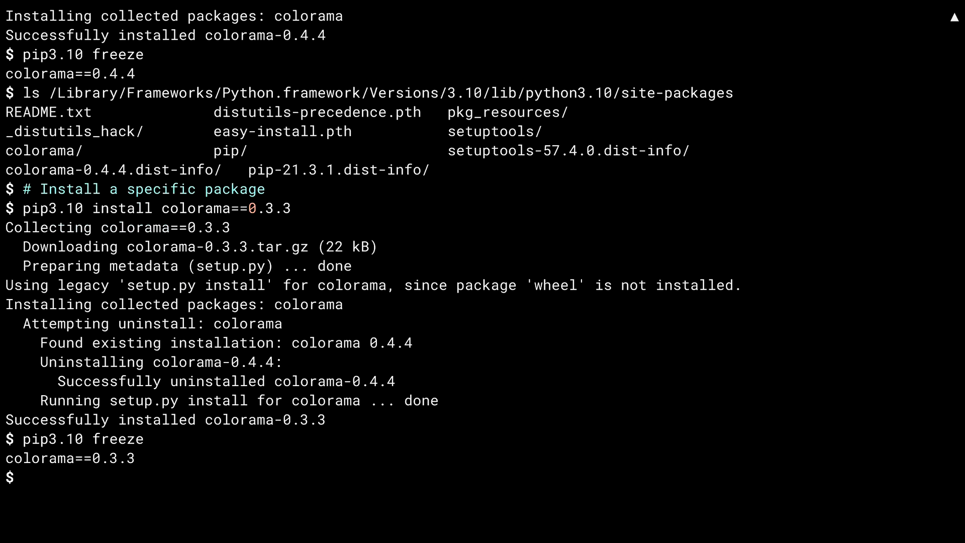
# Uninstall colorama 0.3.3 with pip3.10 and begin the next install command.
pyautogui.write('pi')
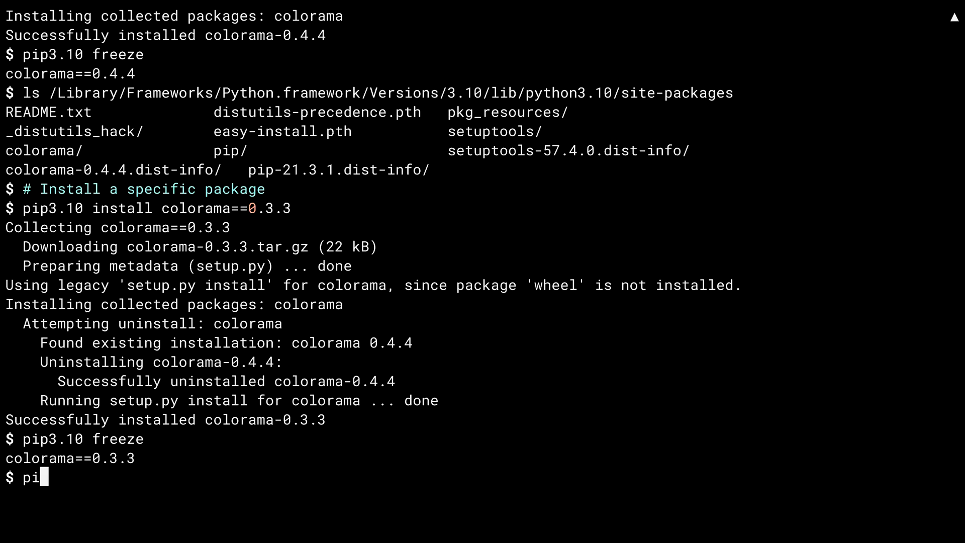
pyautogui.write('p3.10 uninstall -y colorama')
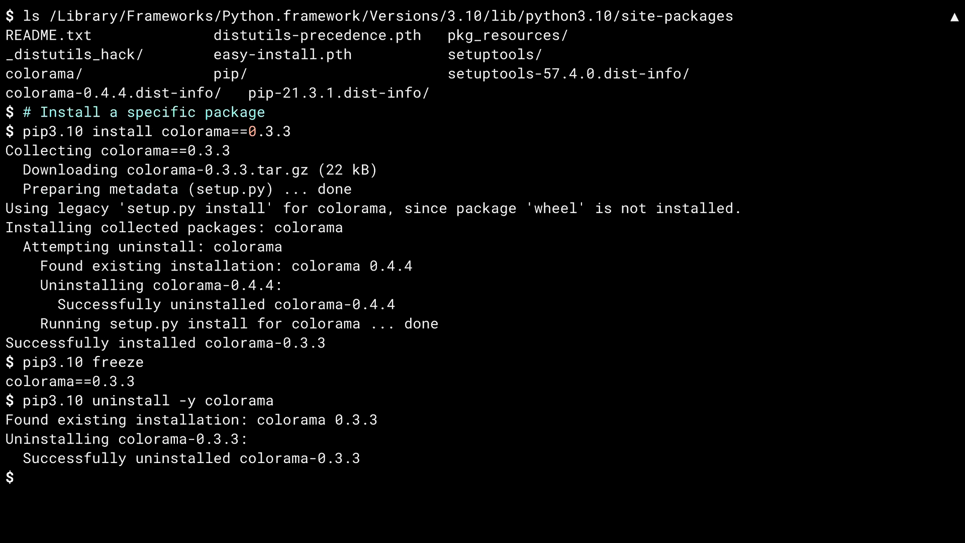
pyautogui.write('pip3.10 inst')
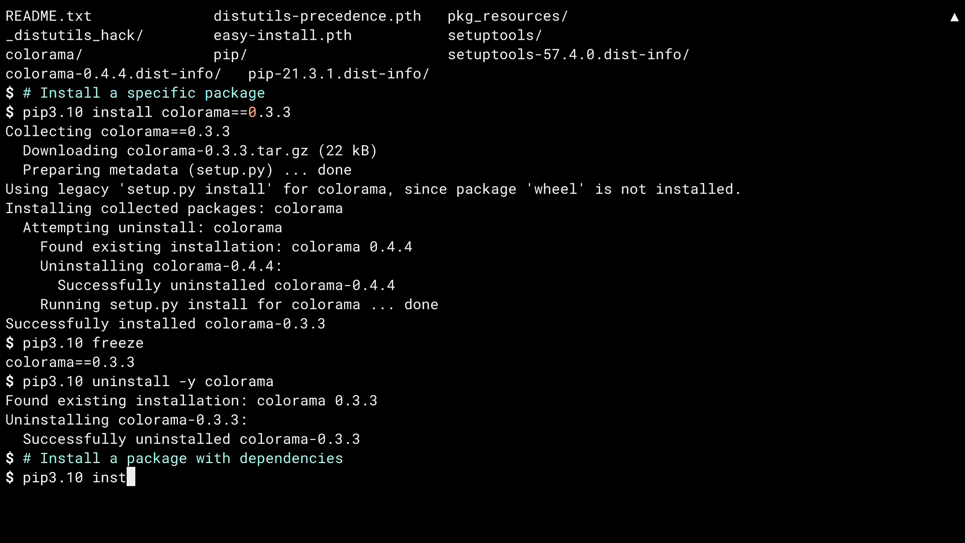
# Install requests 2.26.0 with certifi, charset-normalizer, idna and urllib3, then freeze to list them.
pyautogui.write('all requests')
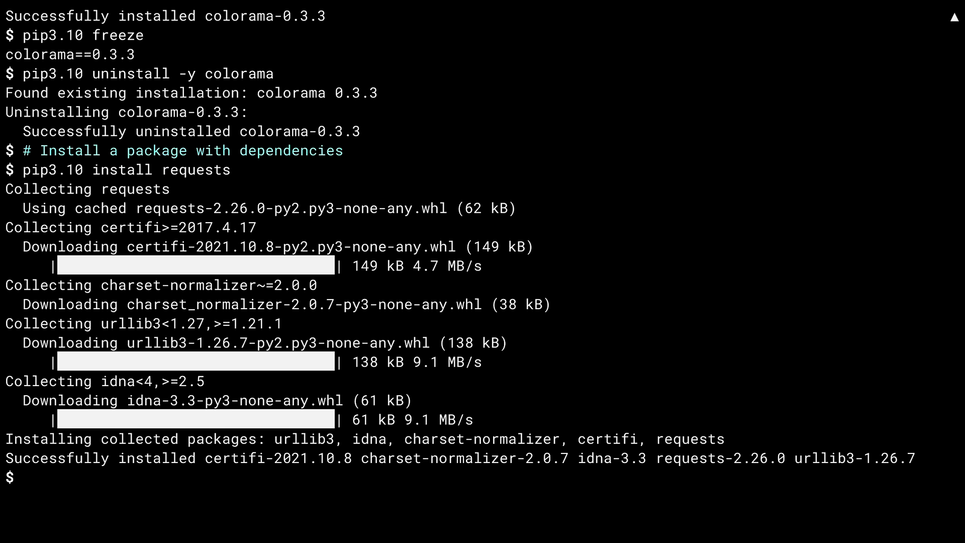
pyautogui.write('pip3.10 freeze')
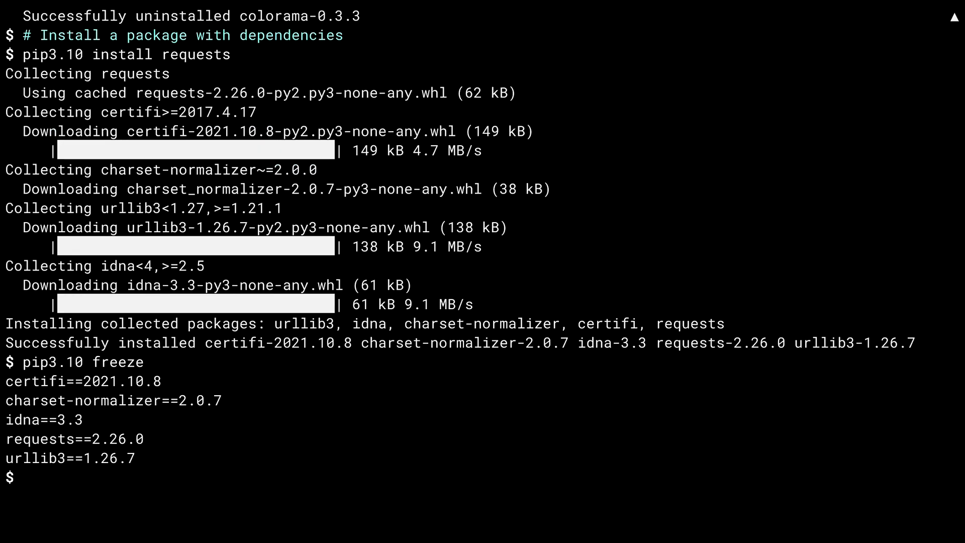
# List site-packages, now showing certifi, charset_normalizer, idna, requests and urllib3 folders.
pyautogui.write('ls /Libra')
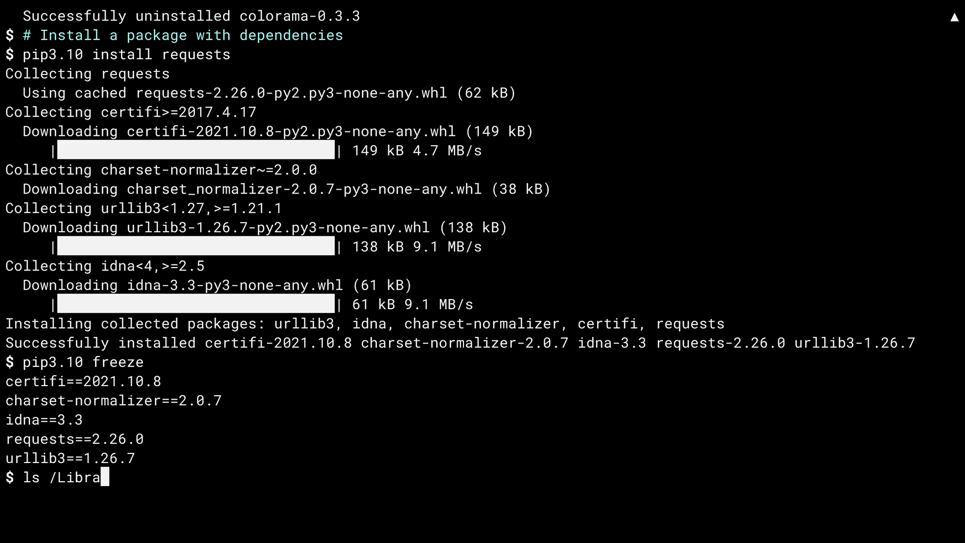
pyautogui.write('ry/Frameworks/Python.frame')
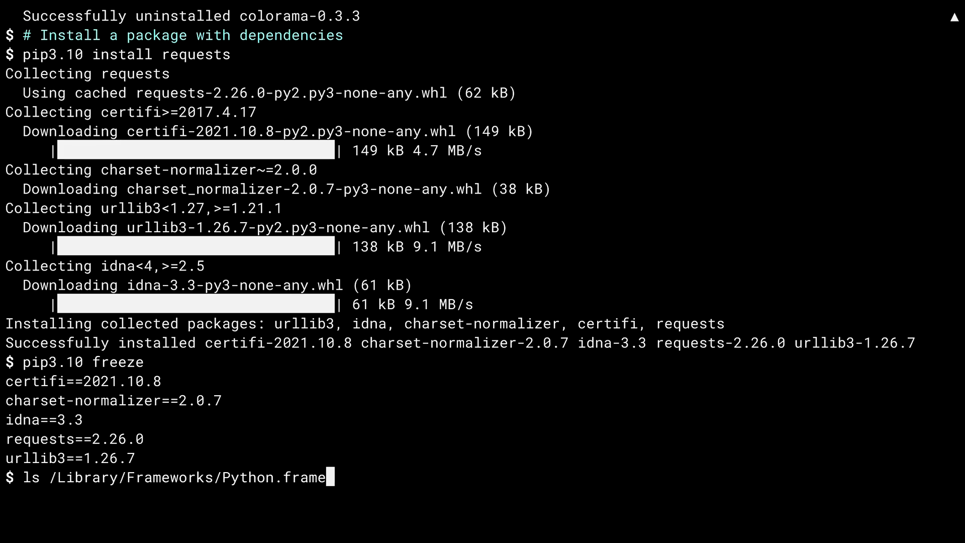
pyautogui.write('work/Versions/3.10/lib/python3')
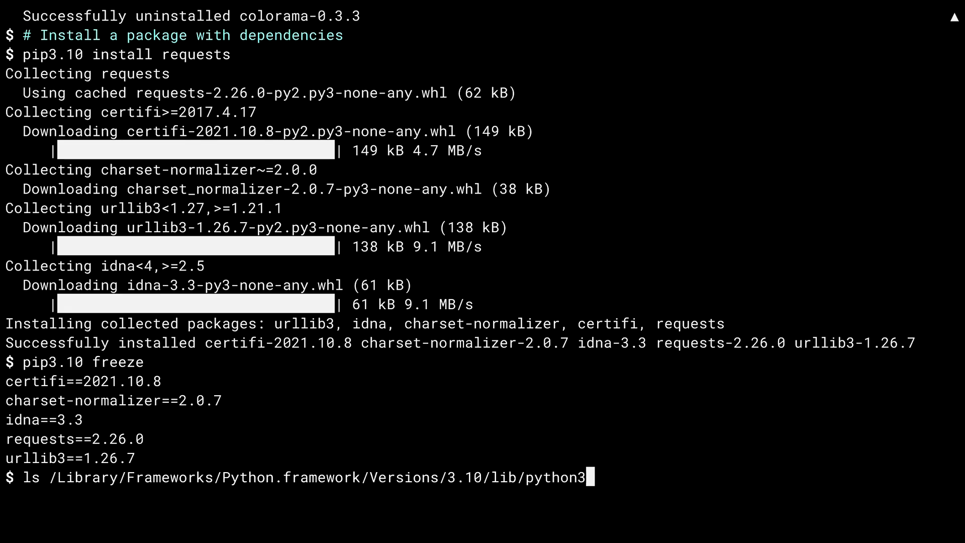
pyautogui.press('Enter')
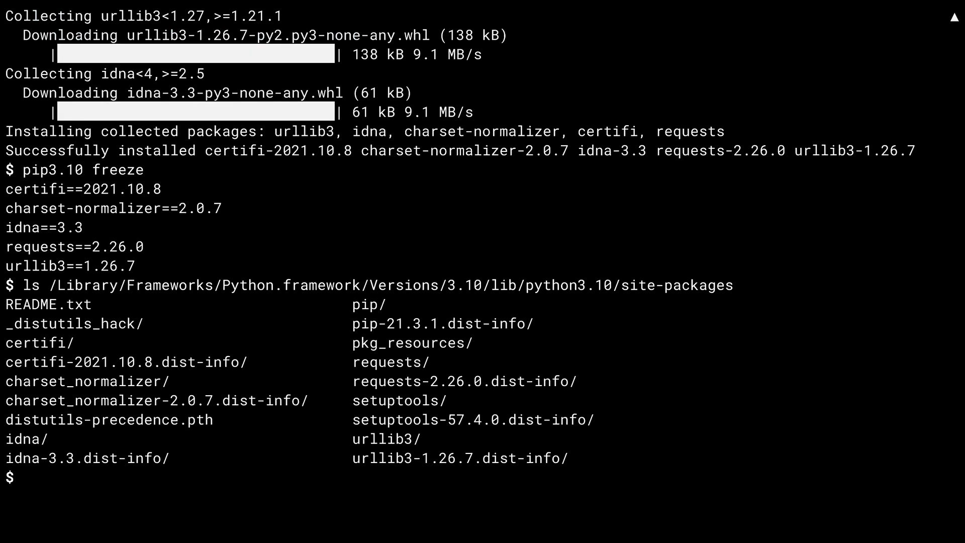
pyautogui.write('pip3.1')
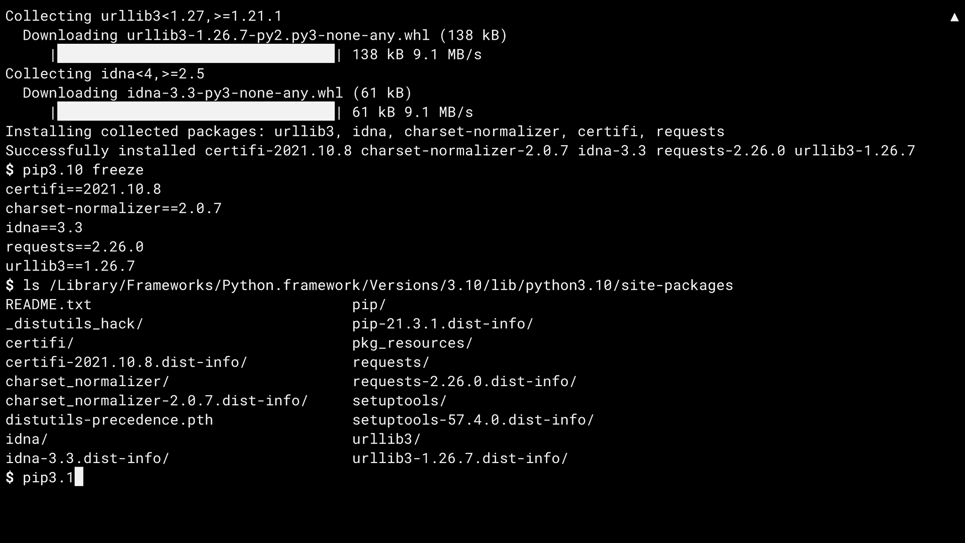
# Uninstall certifi, charset-normalizer, idna, requests and urllib3, confirm freeze is empty, and add the '# Install a local / editable package' comment.
pyautogui.write('0 uninstall -y')
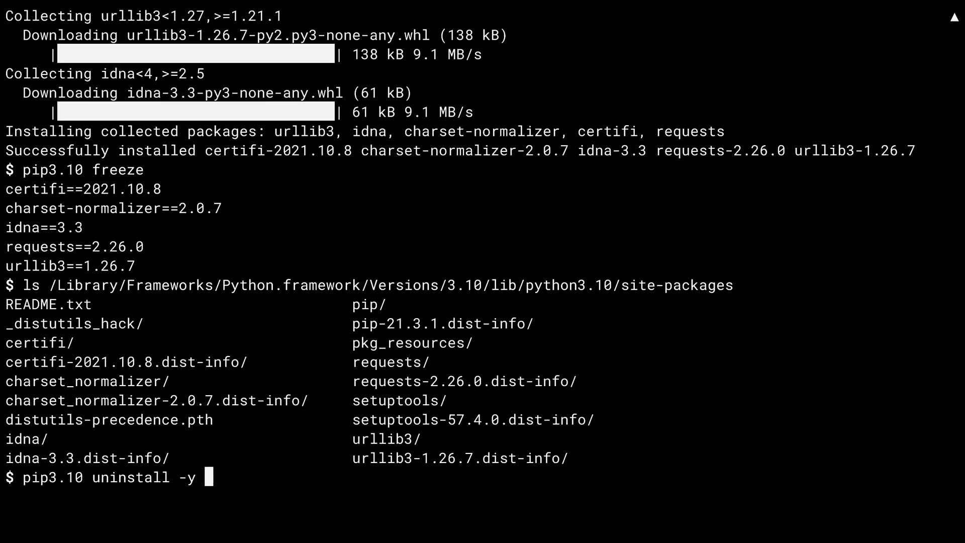
pyautogui.write('certifi charset-normalizer idna requests urllib3')
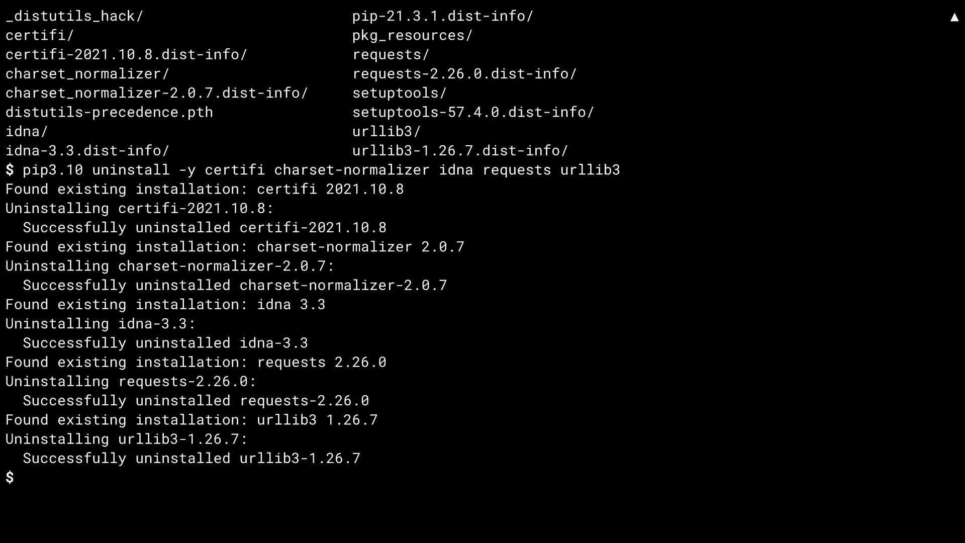
pyautogui.write('pip3.10')
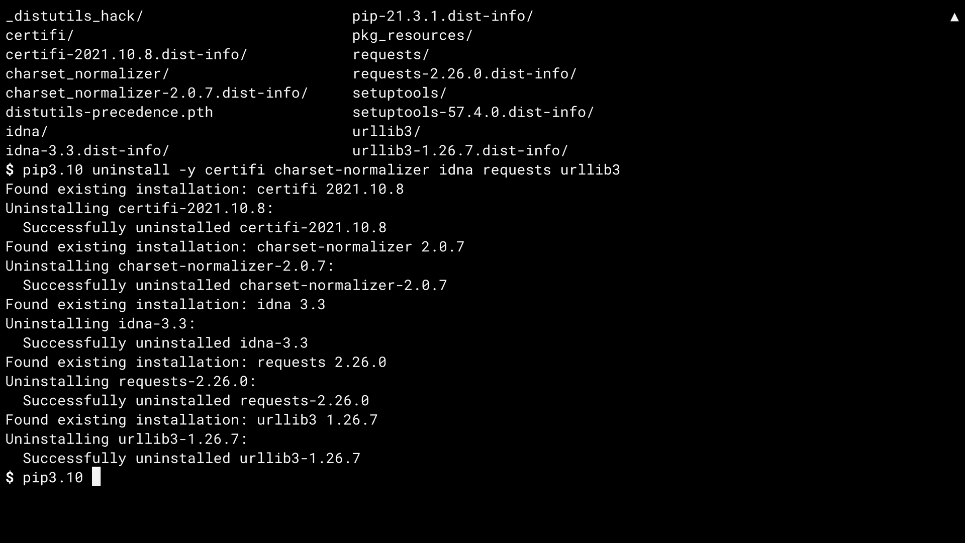
pyautogui.write('freeze')
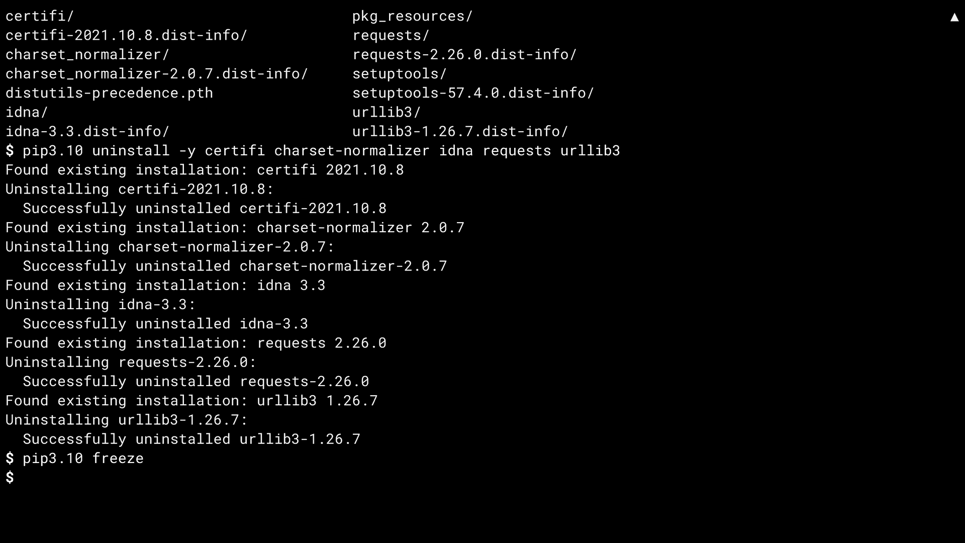
pyautogui.write('# Install a local / editable package')
pyautogui.write('ls')
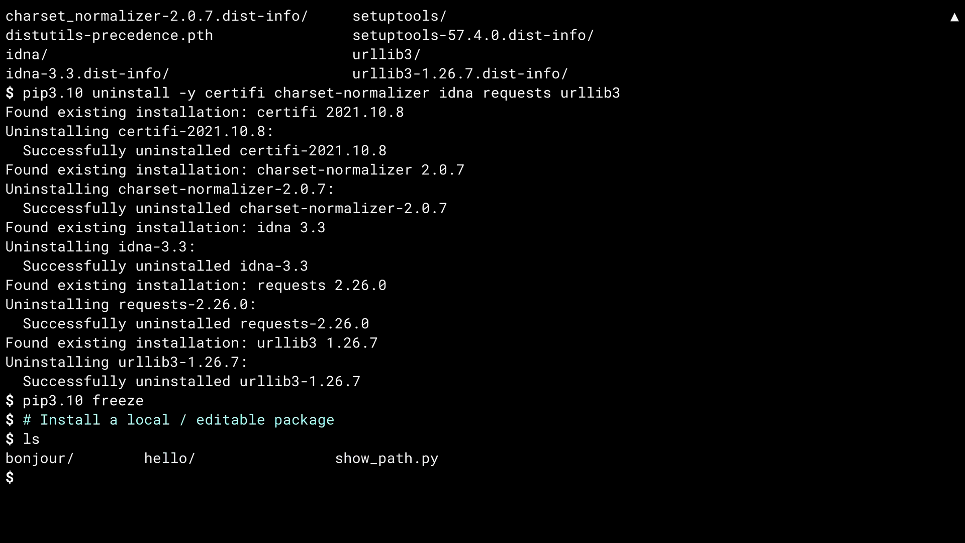
# Create the without_pipenv directory, change into it and begin a pip3.10 command.
pyautogui.write('mkdir without_pipenv')
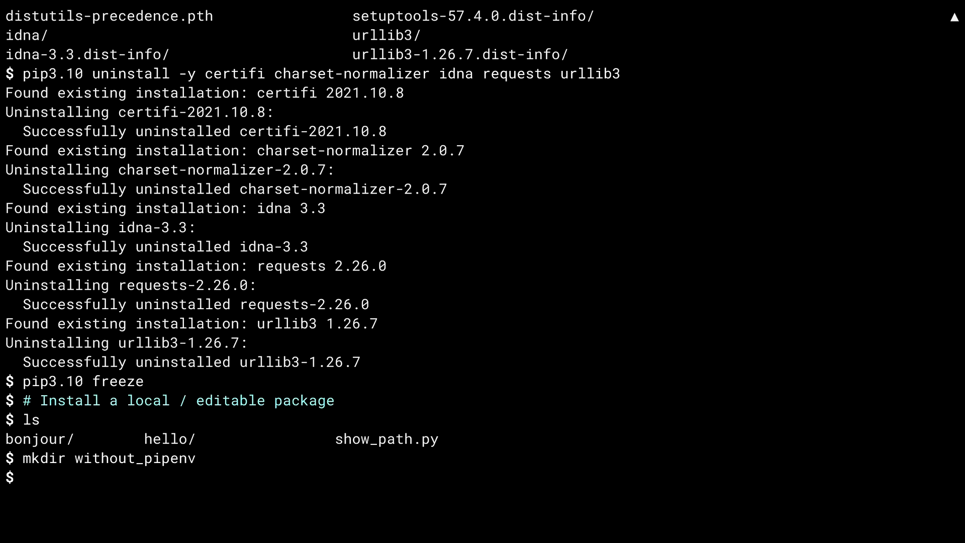
pyautogui.write('cd without_pipenv')
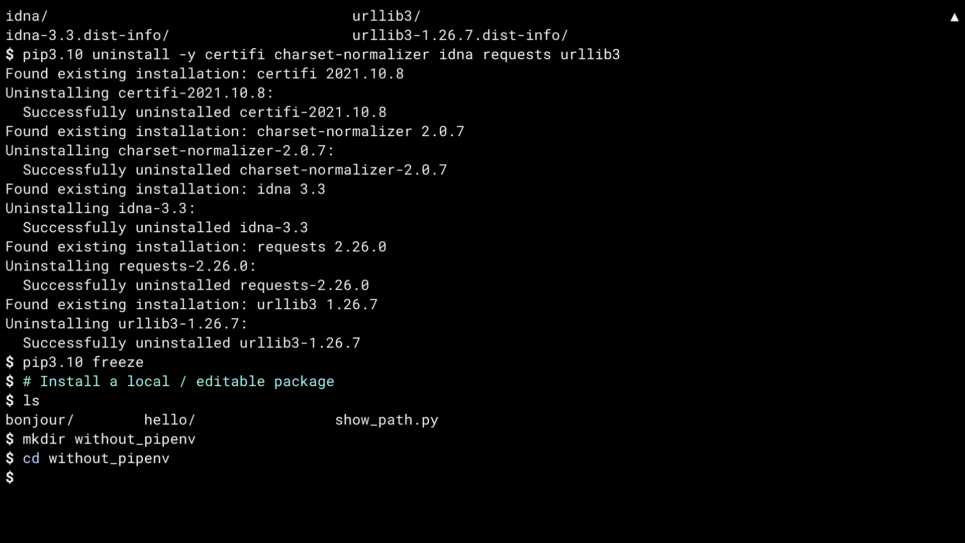
pyautogui.write('pip3.10')
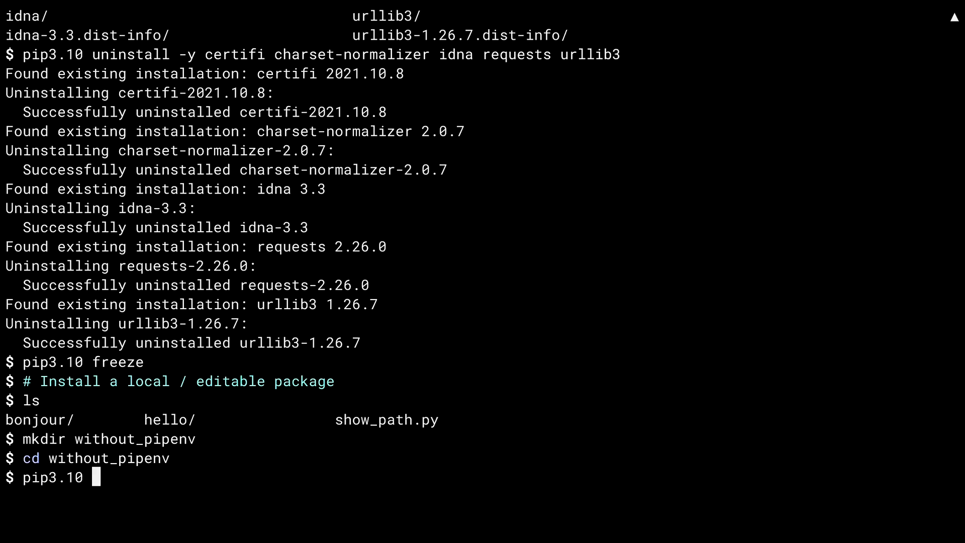
# Install ../hello/ in editable mode, pulling in colorama 0.3.9.
pyautogui.write('install -e ../hello/')
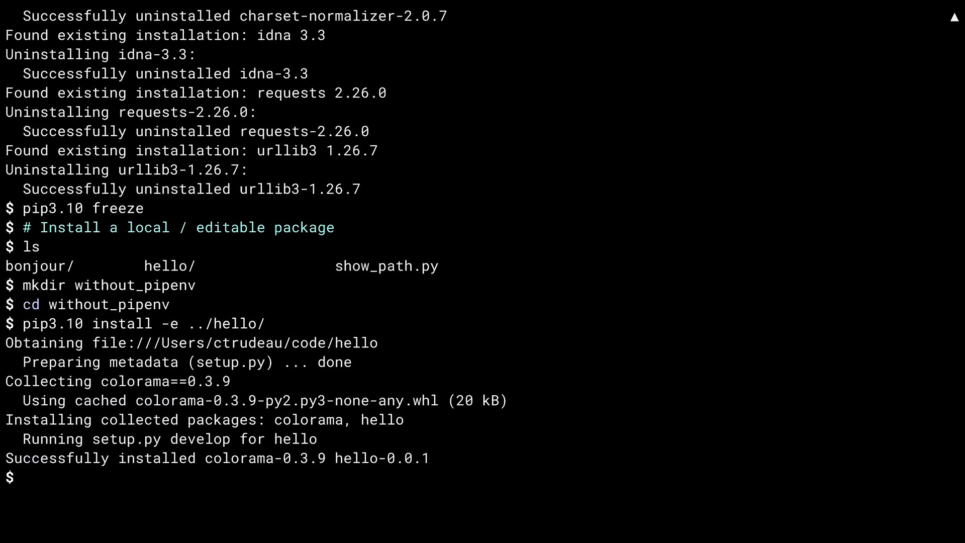
pyautogui.write('pip3.10')
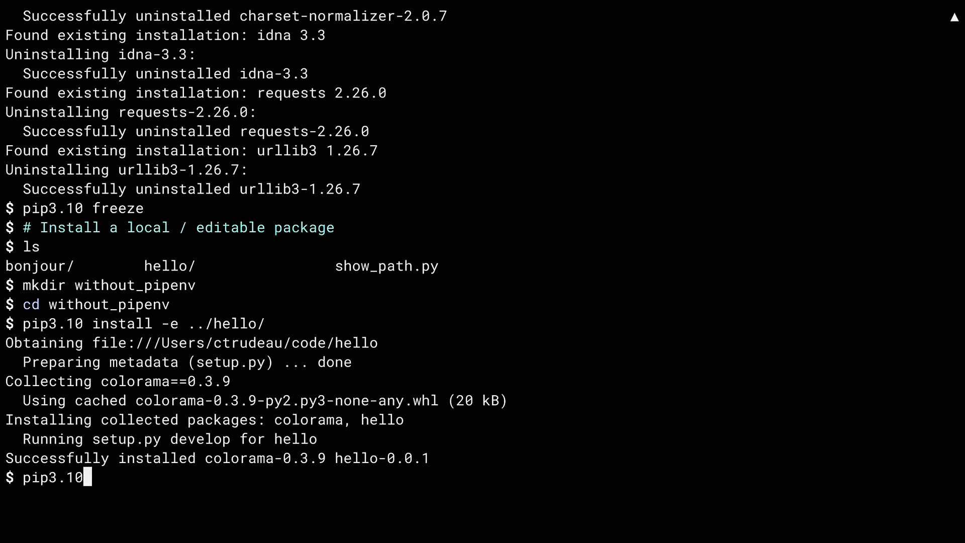
# Run pip3.10 freeze showing colorama==0.3.9 and editable hello==0.0.1, then start a cat of hello's setup file.
pyautogui.press('Enter')
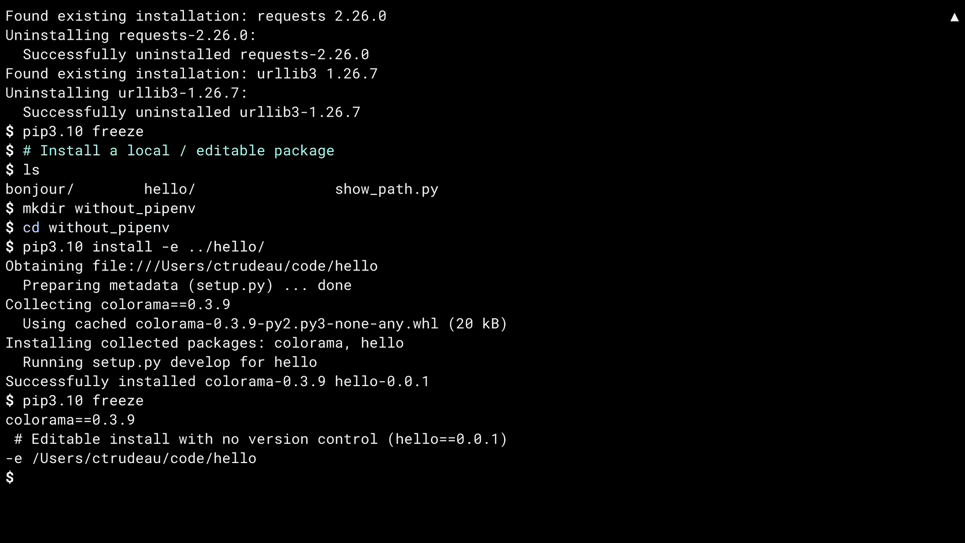
pyautogui.write('cat ../hello/se')
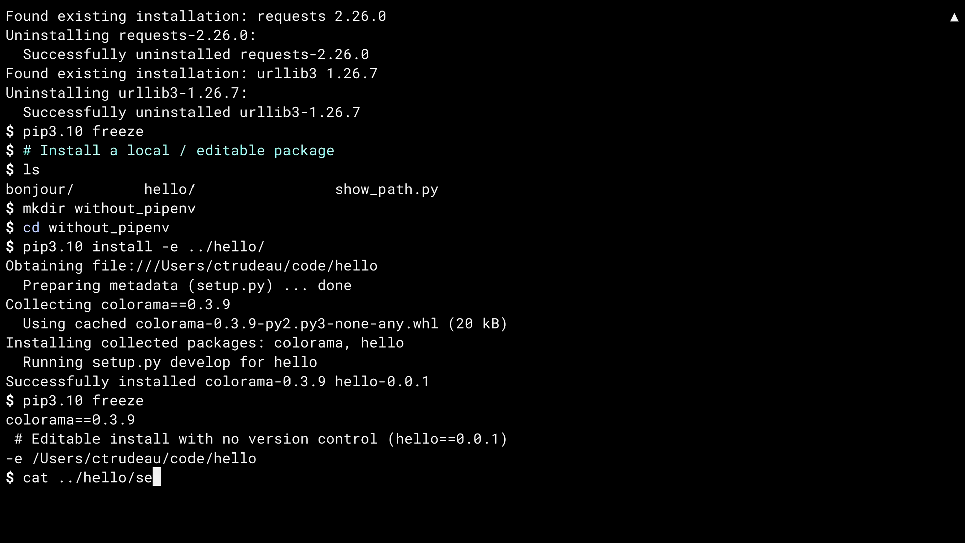
# Show ../hello/setup.py, revealing version 0.0.1 and the colorama==0.3.9 requirement.
pyautogui.press('Enter')
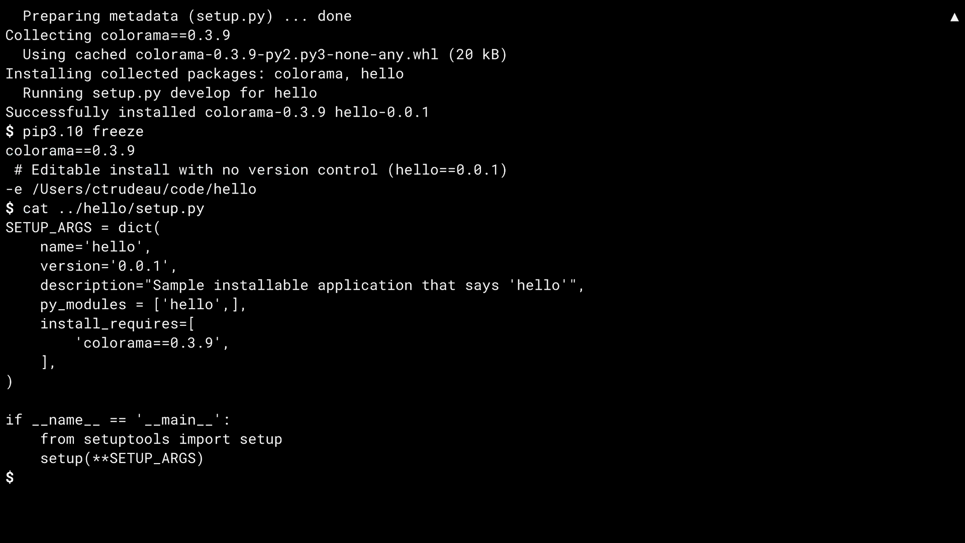
pyautogui.write('pip3.10 instal')
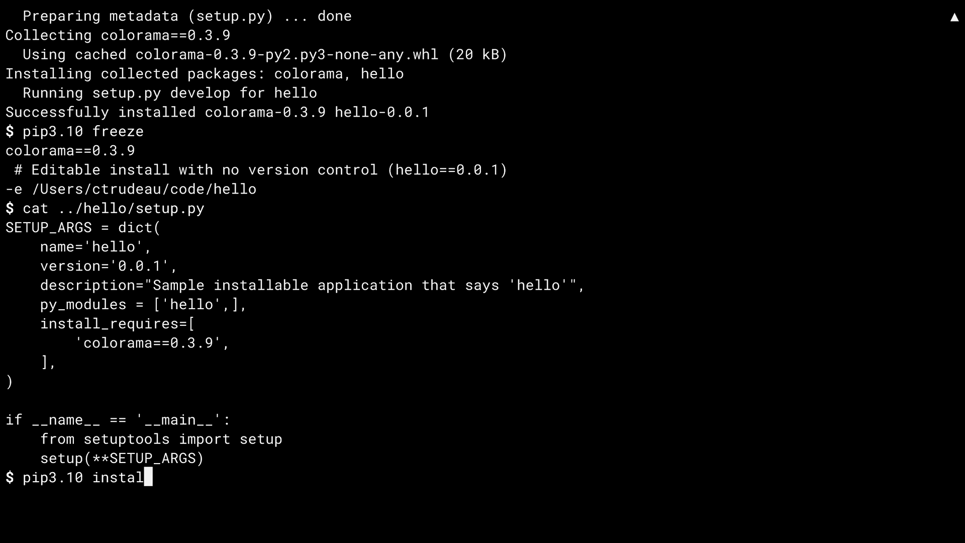
# Install ../bonjour/ in editable mode, upgrading colorama to 0.4.4 and breaking hello, then start pip3.10 freeze.
pyautogui.write('l -e ../bonjou')
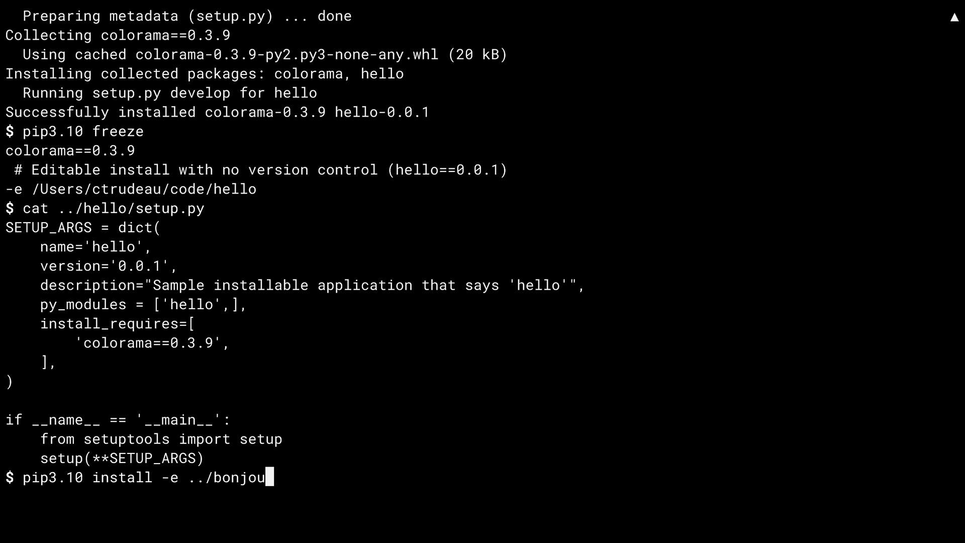
pyautogui.press('Enter')
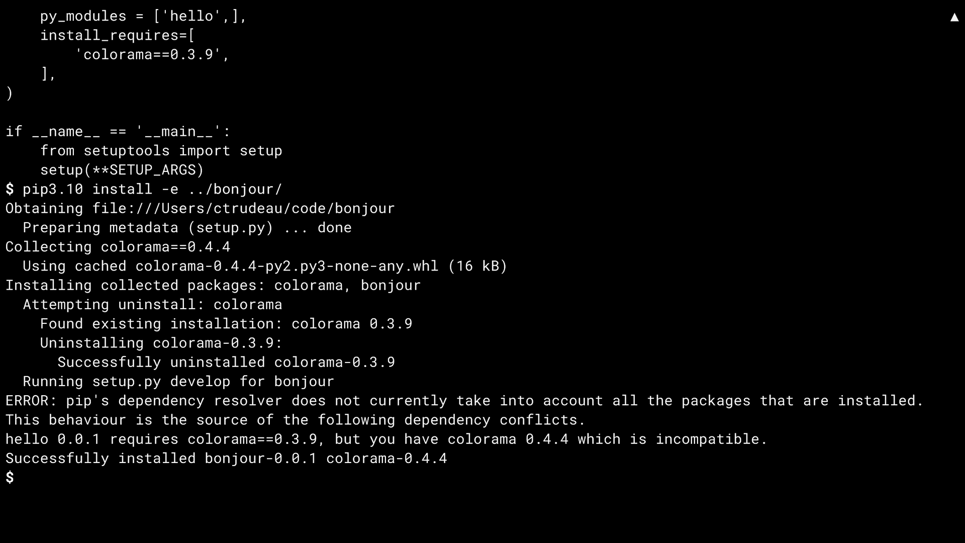
pyautogui.write('pip3.10 freeze')
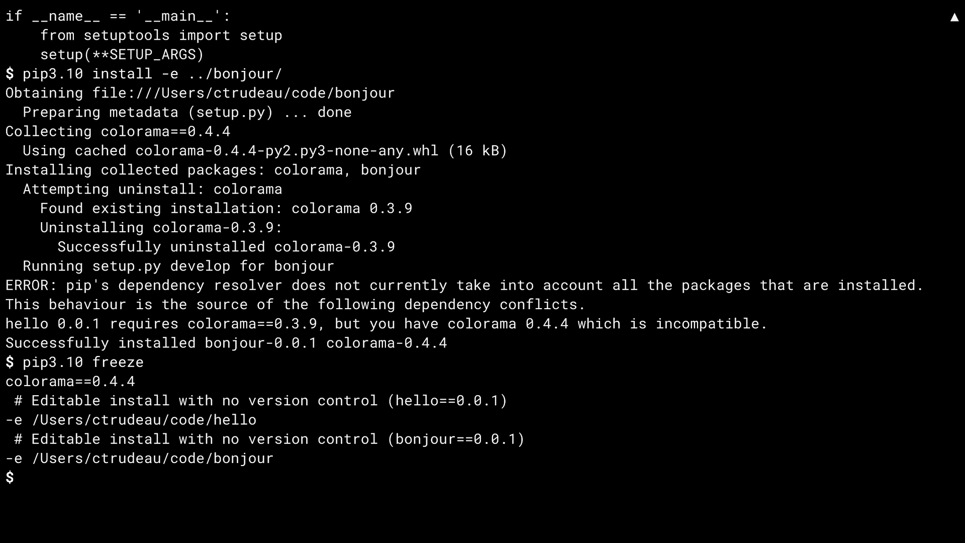
# Uninstall colorama, hello and bonjour with -y, then add a comment introducing pinning.
pyautogui.write('pip3.10 unin')
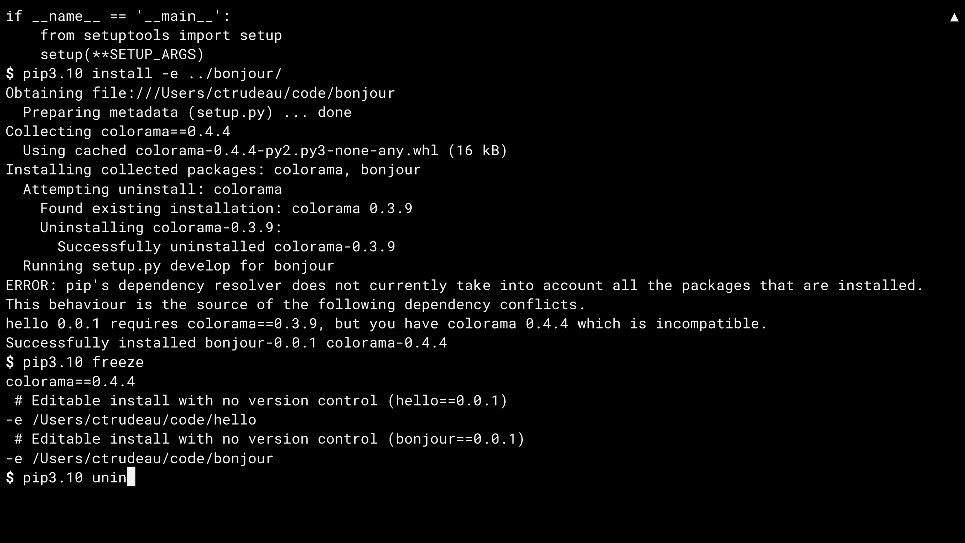
pyautogui.write('stall -y colorama hello bonjour')
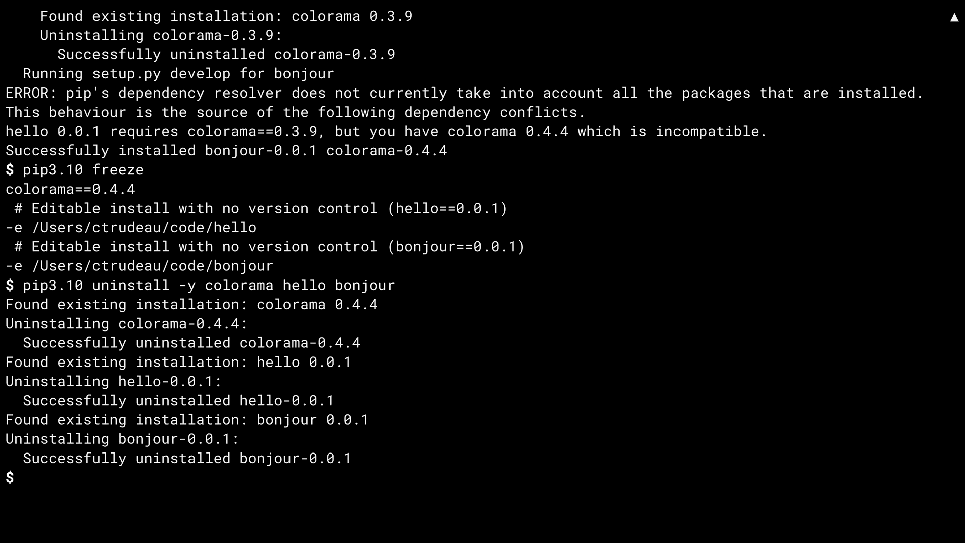
pyautogui.write('#')
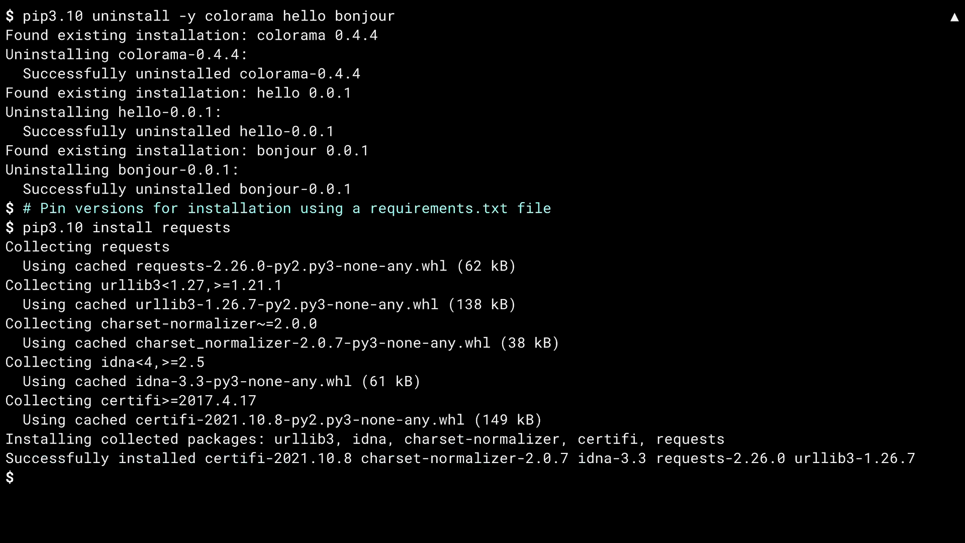
# Run pip3.10 freeze and redirect its output (requests 2.26.0 and dependencies) into requirements.txt.
pyautogui.write('pip3.10 freez')
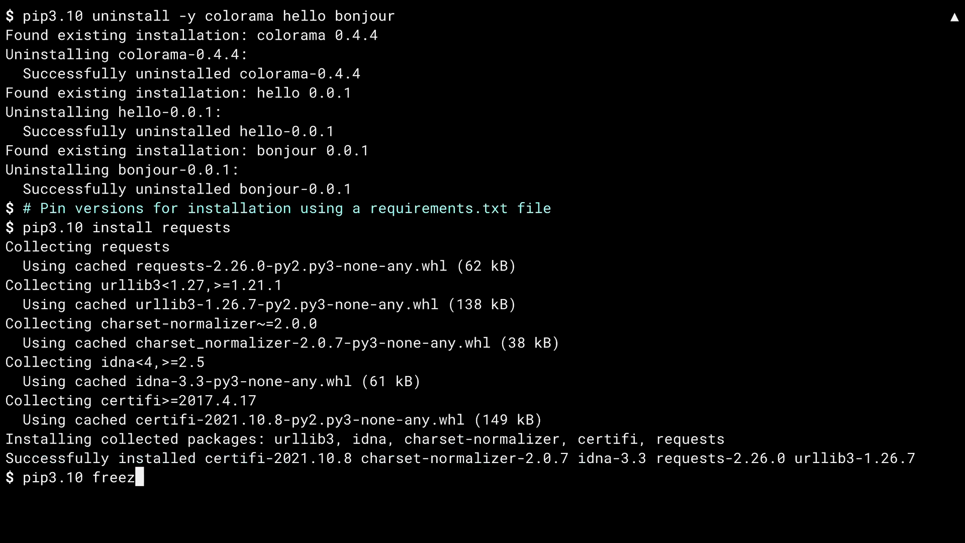
pyautogui.press('Enter')
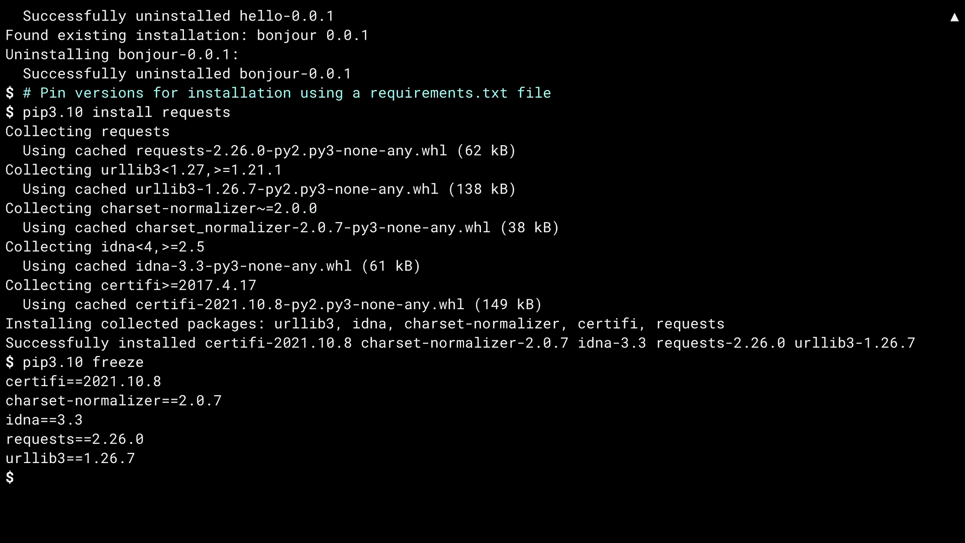
pyautogui.write('pip3.10')
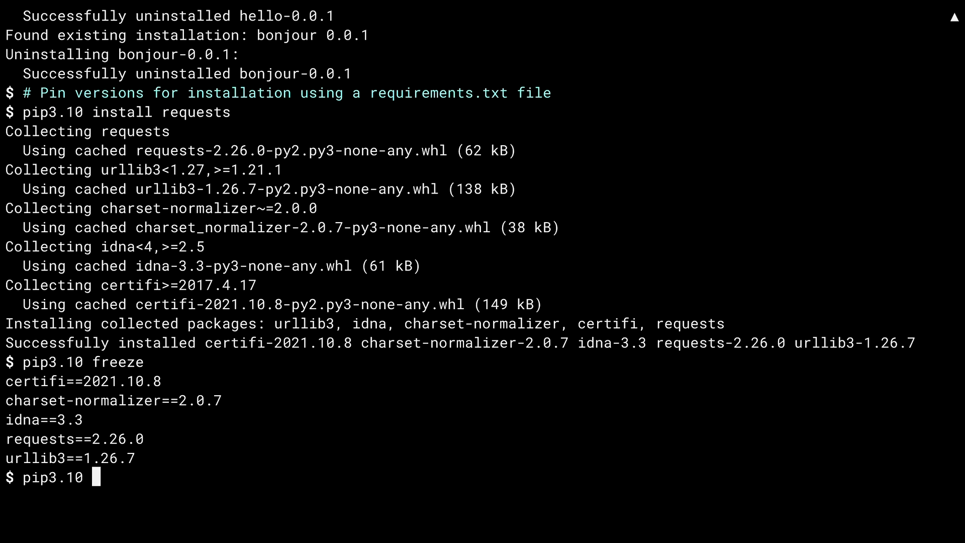
pyautogui.write('freeze > require')
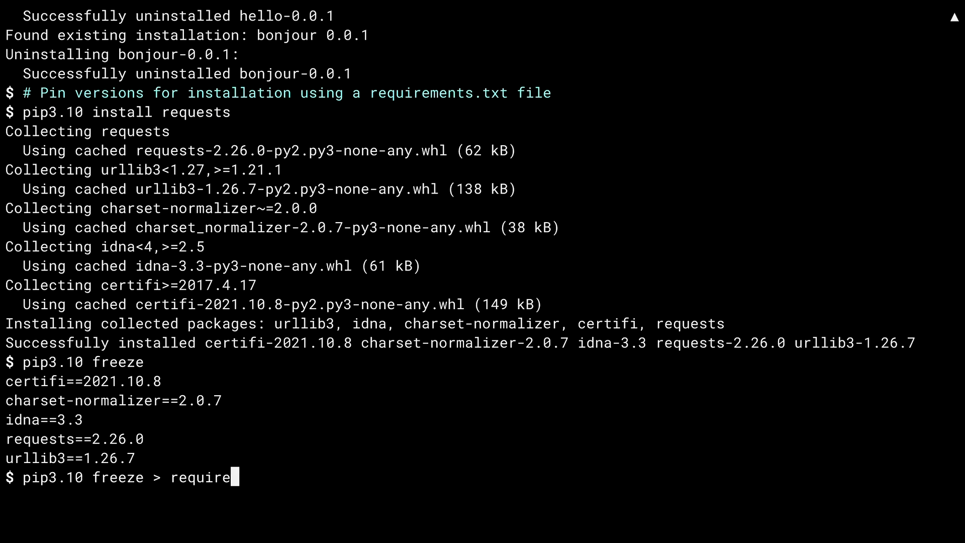
pyautogui.press('Enter')
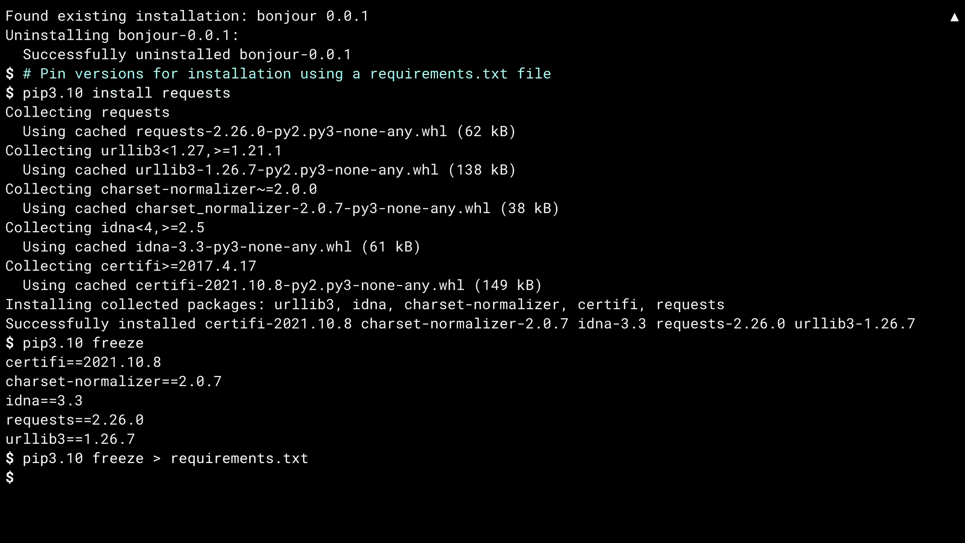
pyautogui.write('pip3.10')
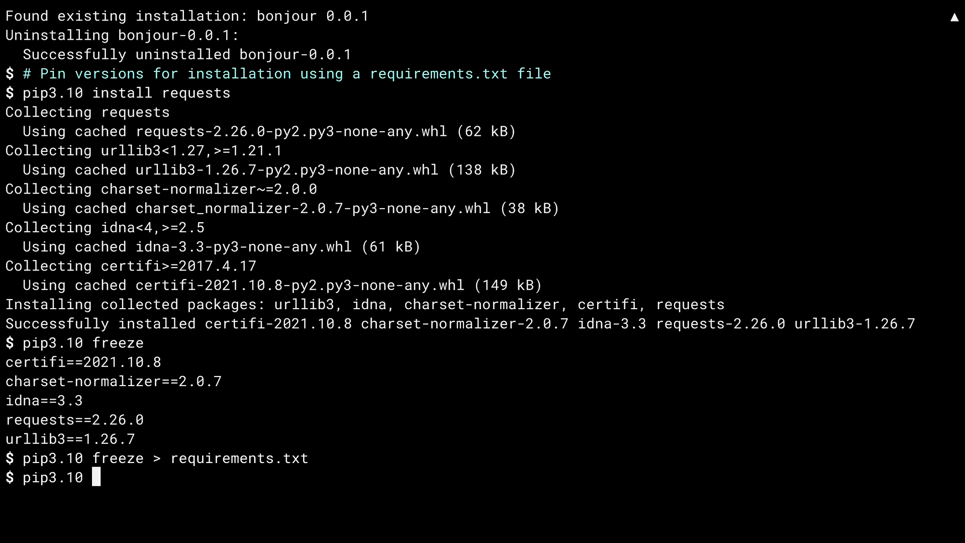
# Uninstall requests with -y, then reinstall the pinned packages via pip3.10 install -r requirements.txt.
pyautogui.write('uninstall -y requests')
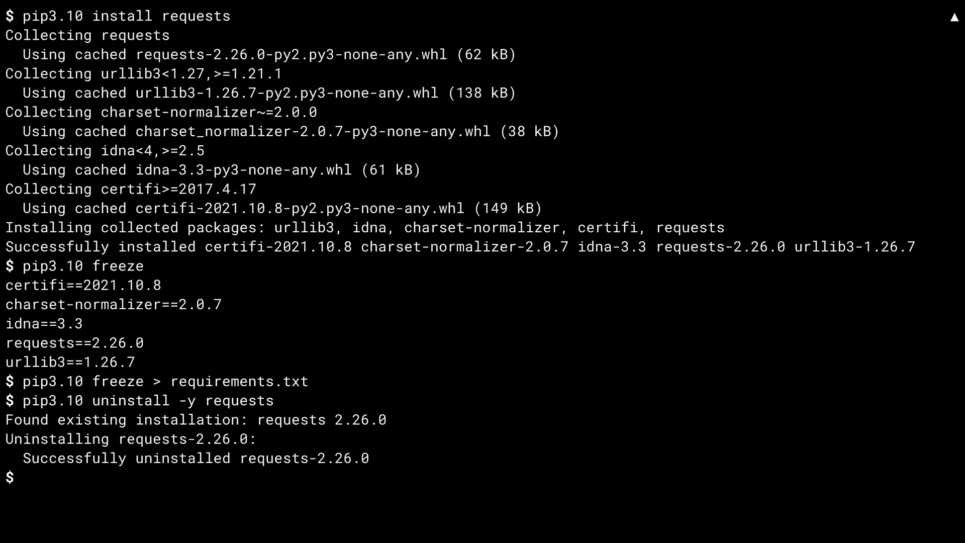
pyautogui.write('pip3.10 install -r req')
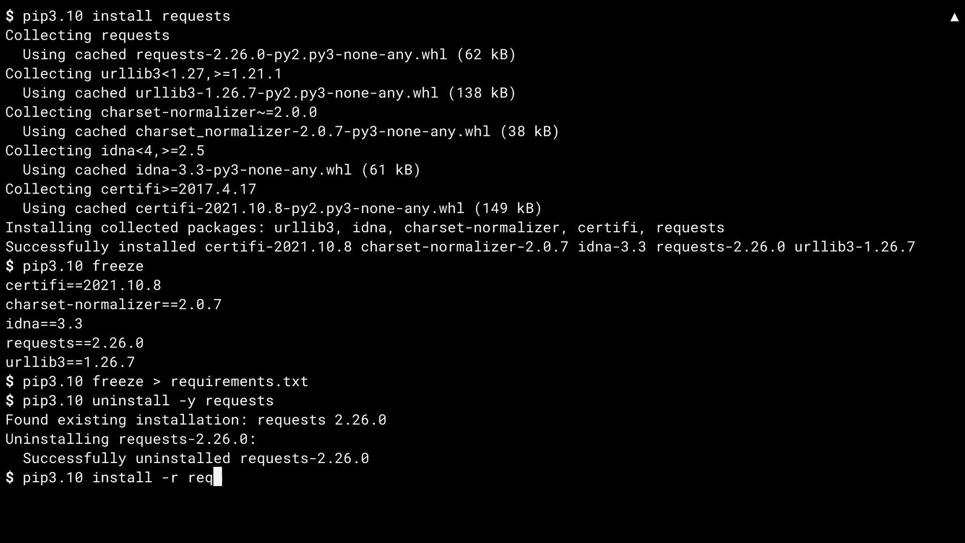
pyautogui.press('Return')
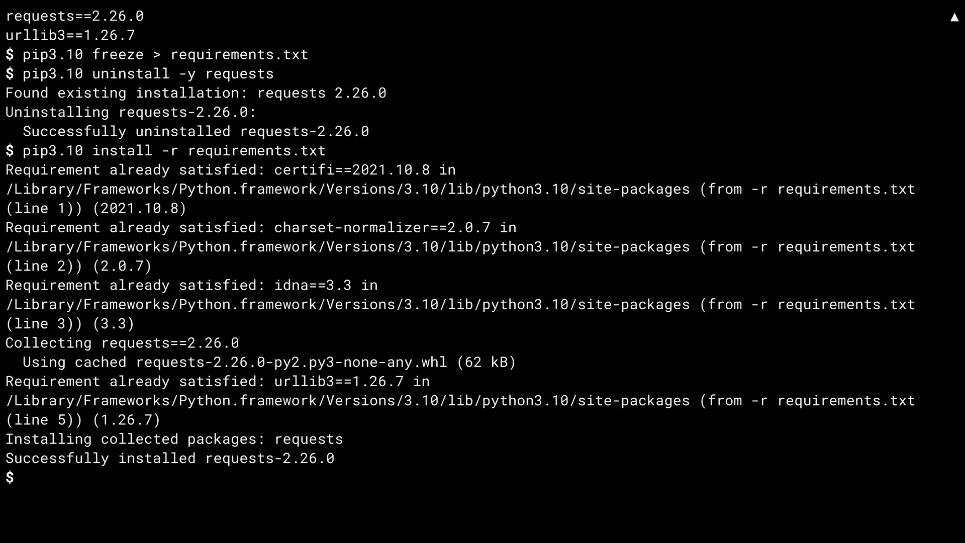
pyautogui.write('pip3.10 freeze')
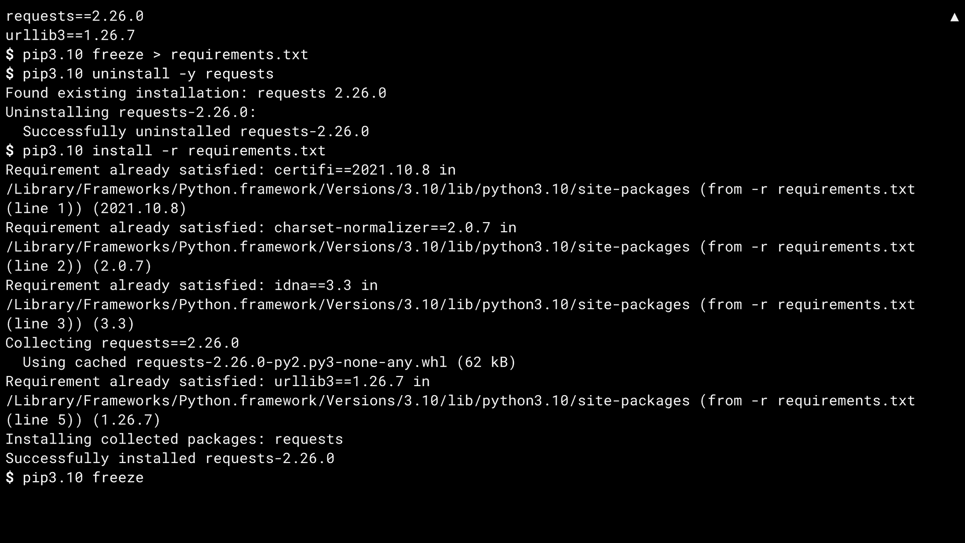